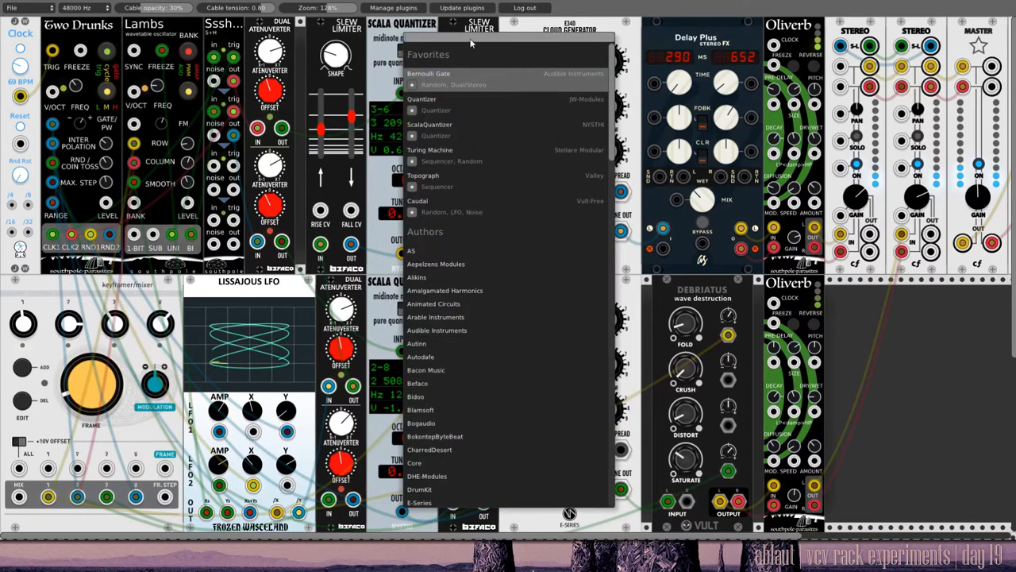
Filter the module browser to BPM-related modules by searching "bpm".
text(bpm)
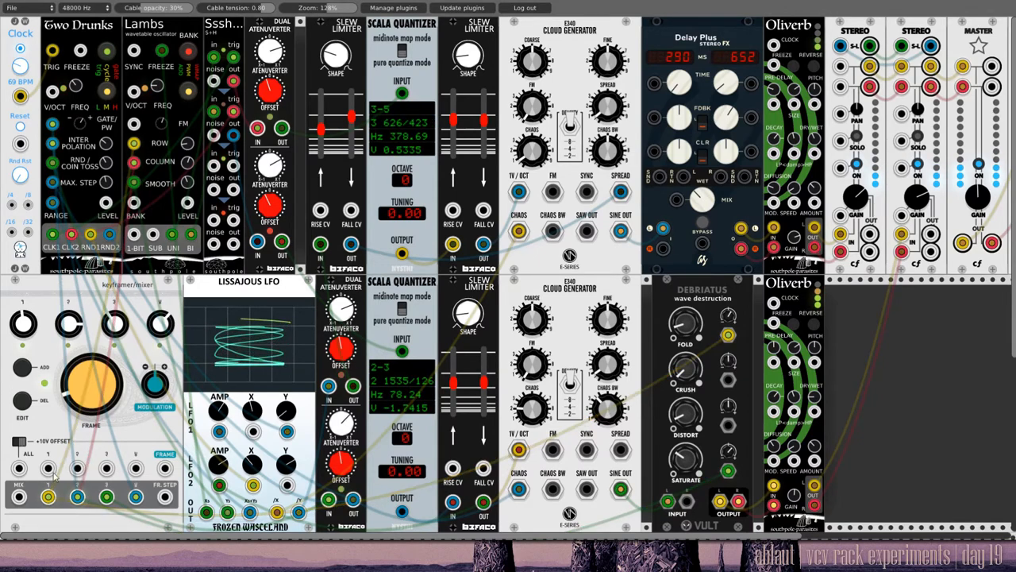
Bring up the Keyframer's context menu with its channel and interpolation-curve options.
right_click(146, 355)
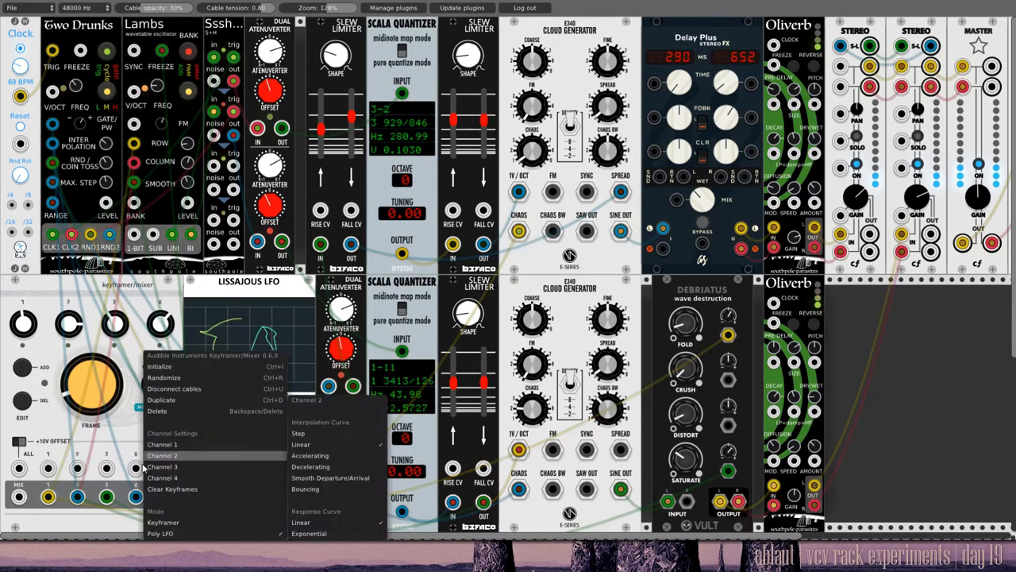